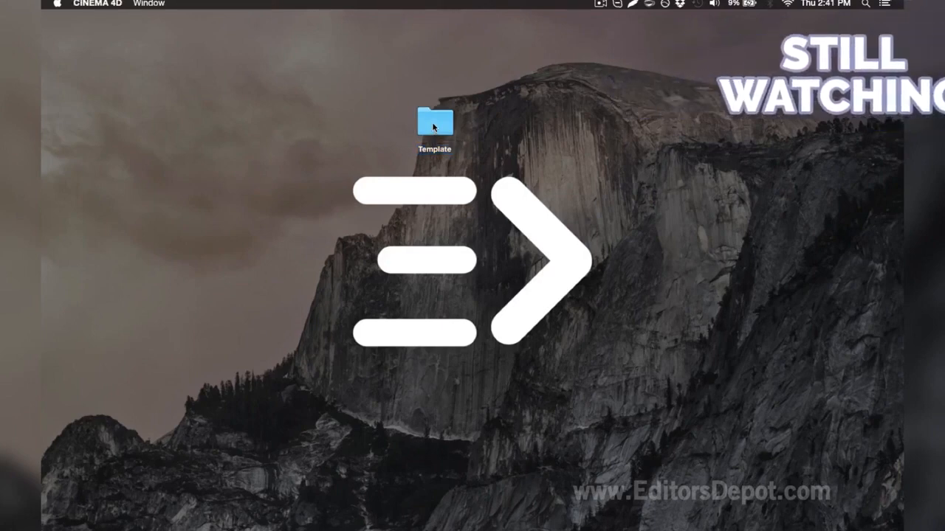
Open the Template folder in Finder and select the Template V8.0.c4d project file
{"action": "double_click", "coordinate": [434, 121]}
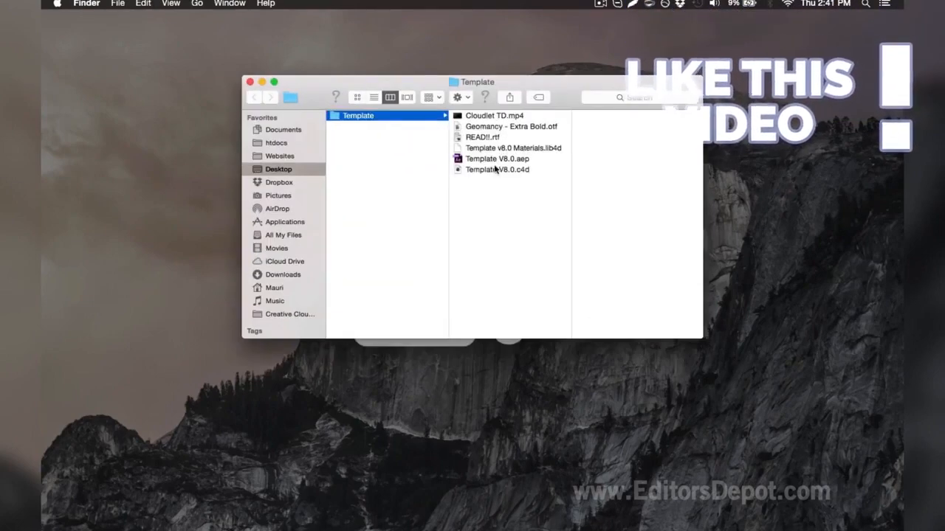
{"action": "left_click", "coordinate": [496, 168]}
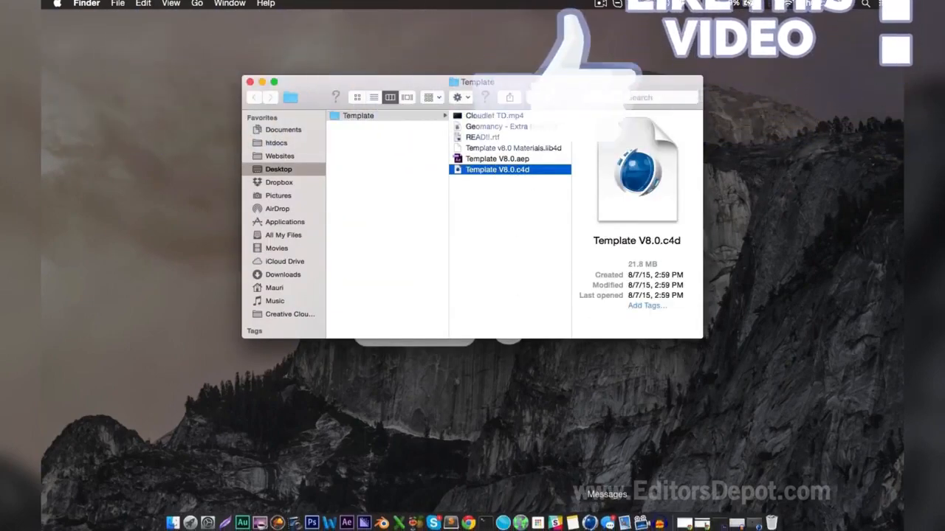
Open Template V8.0.c4d and scrub the timeline through the YOUR NAME title animation
{"action": "double_click", "coordinate": [496, 168]}
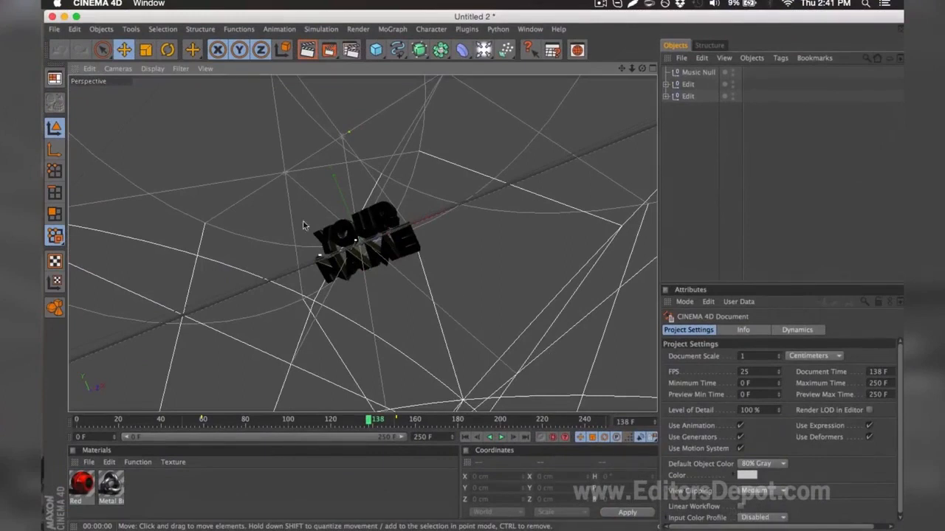
{"action": "mouse_move", "coordinate": [322, 206]}
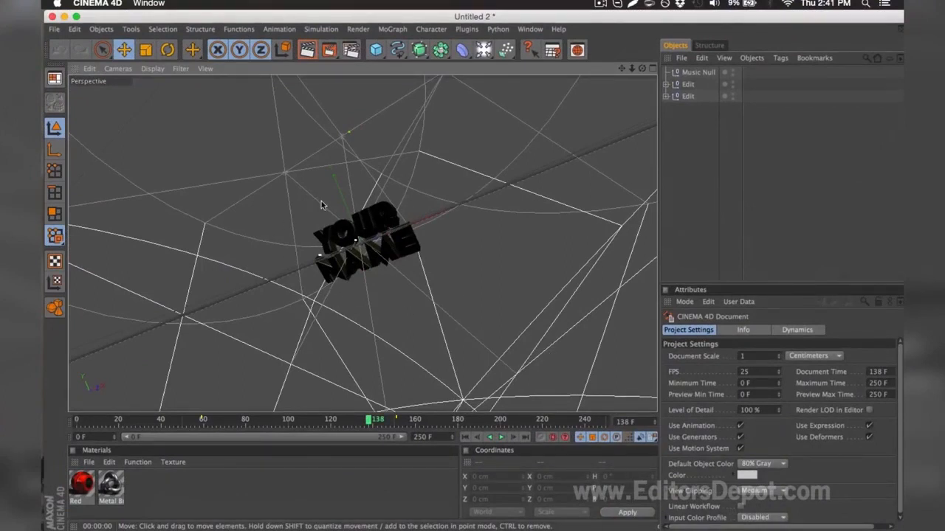
{"action": "mouse_move", "coordinate": [353, 234]}
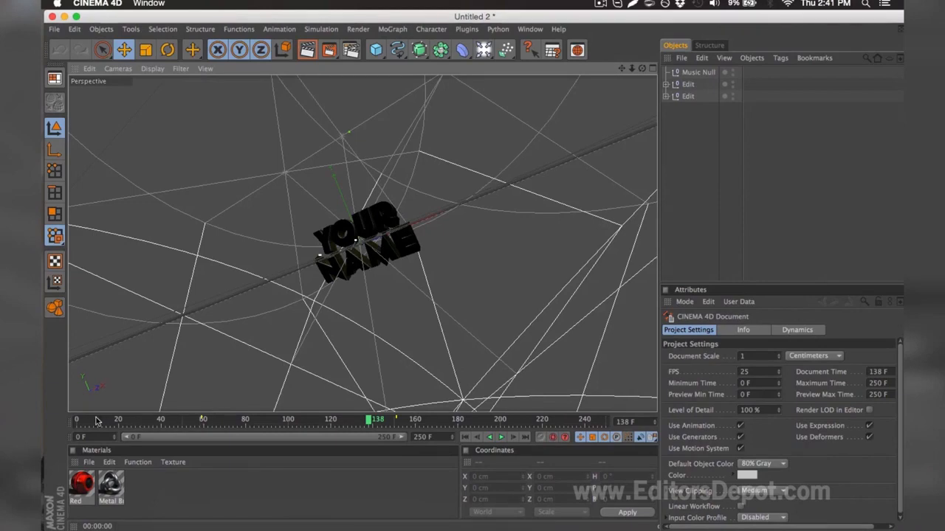
{"action": "left_click_drag", "start_coordinate": [376, 420], "coordinate": [118, 419]}
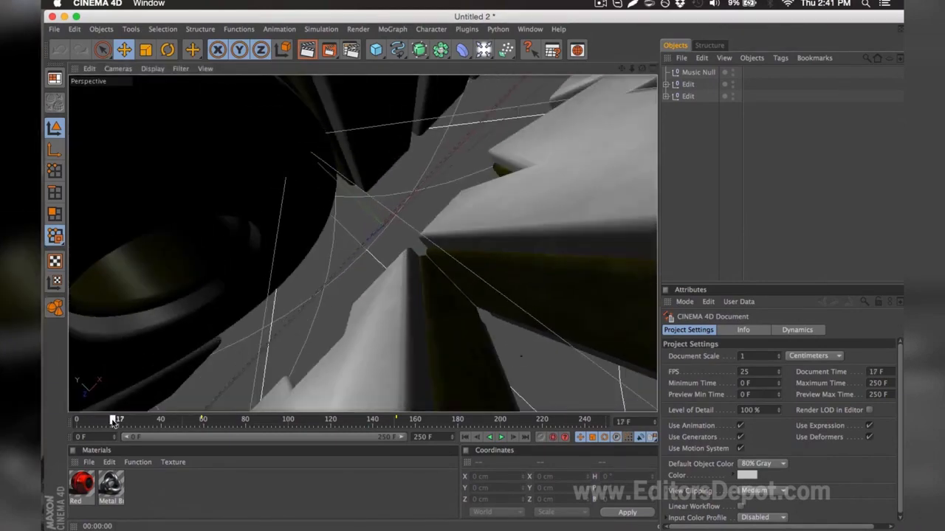
{"action": "left_click_drag", "start_coordinate": [115, 419], "coordinate": [155, 420]}
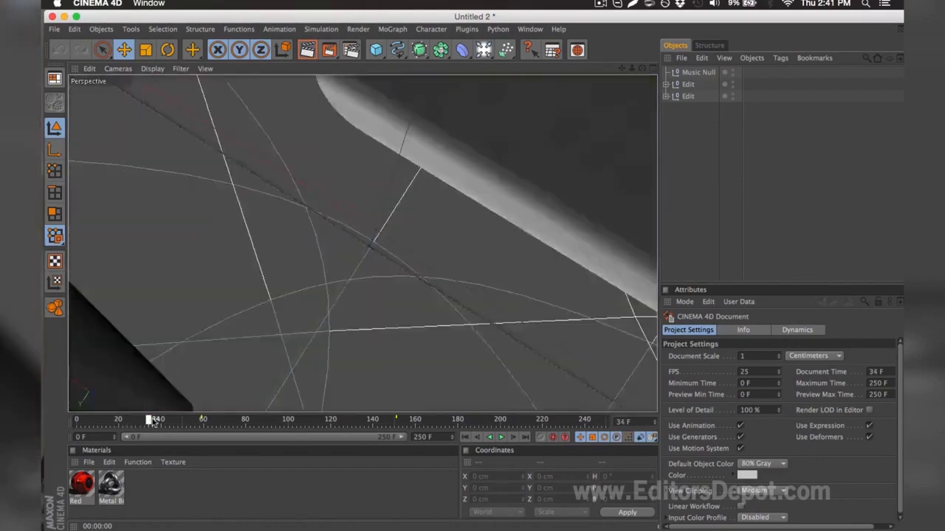
{"action": "left_click_drag", "start_coordinate": [147, 420], "coordinate": [358, 420]}
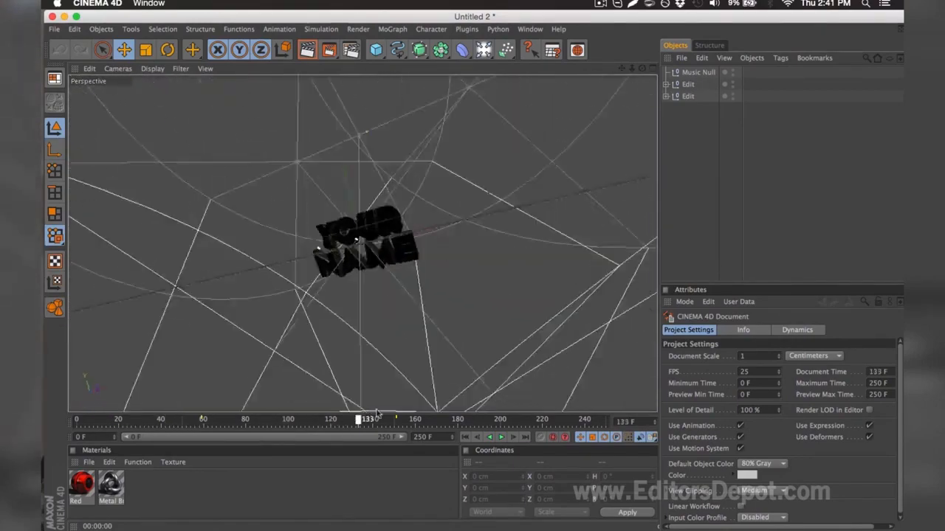
{"action": "left_click_drag", "start_coordinate": [362, 419], "coordinate": [420, 420]}
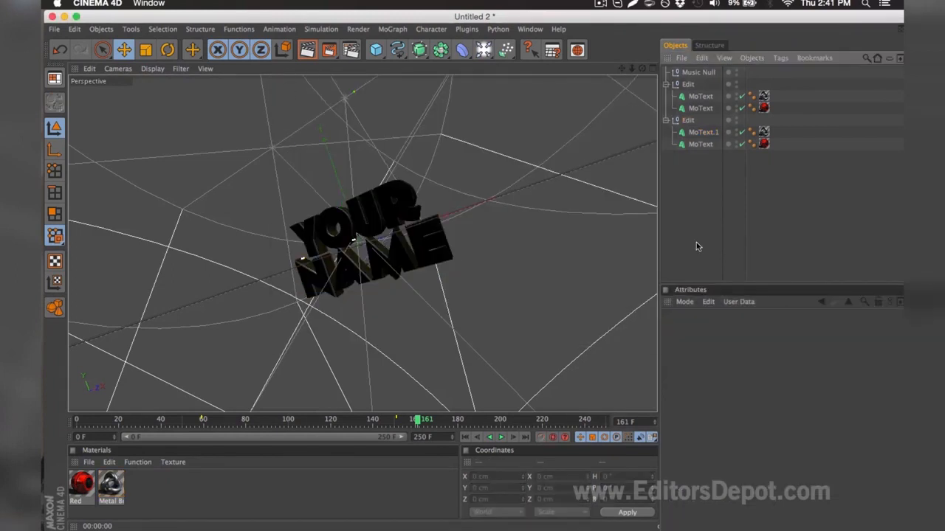
{"action": "mouse_move", "coordinate": [682, 162]}
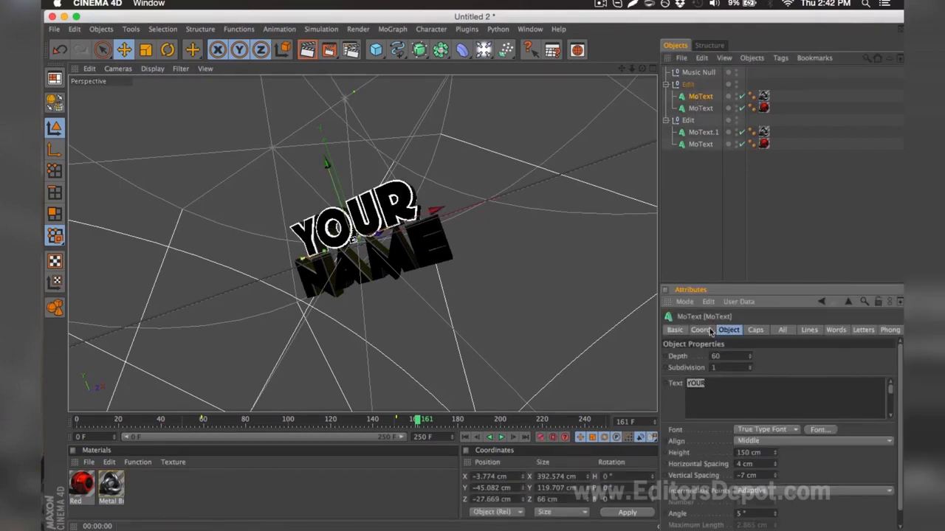
Retype the two MoText objects so the title reads EDITORS and DEPOT
{"action": "type", "text": "EDIT"}
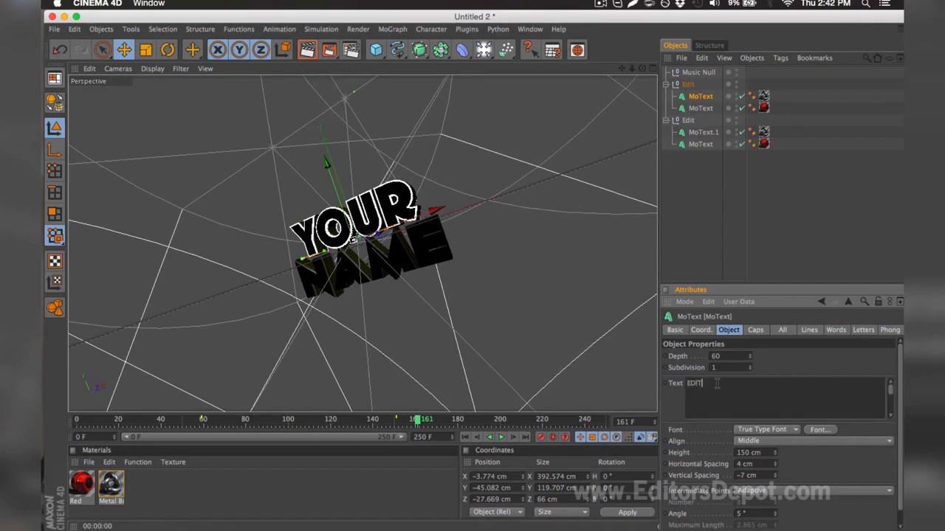
{"action": "type", "text": "ORS"}
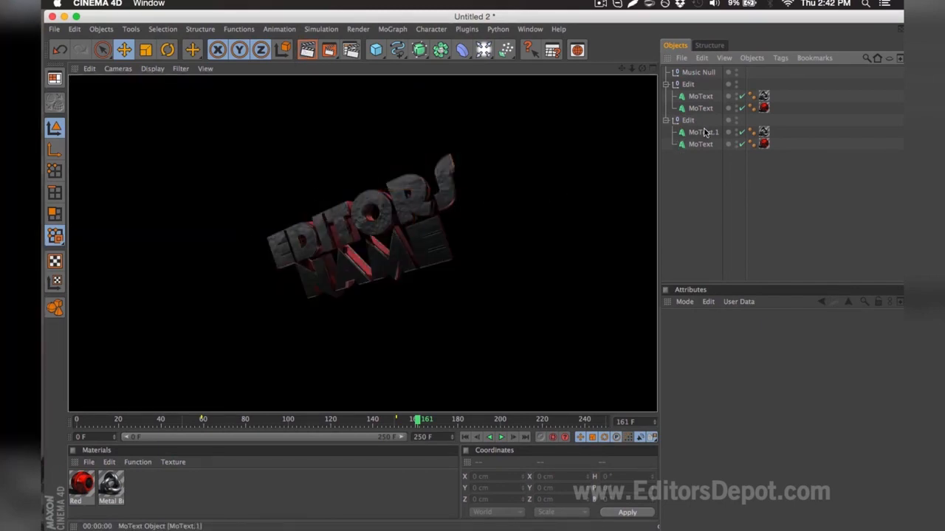
{"action": "left_click", "coordinate": [700, 145]}
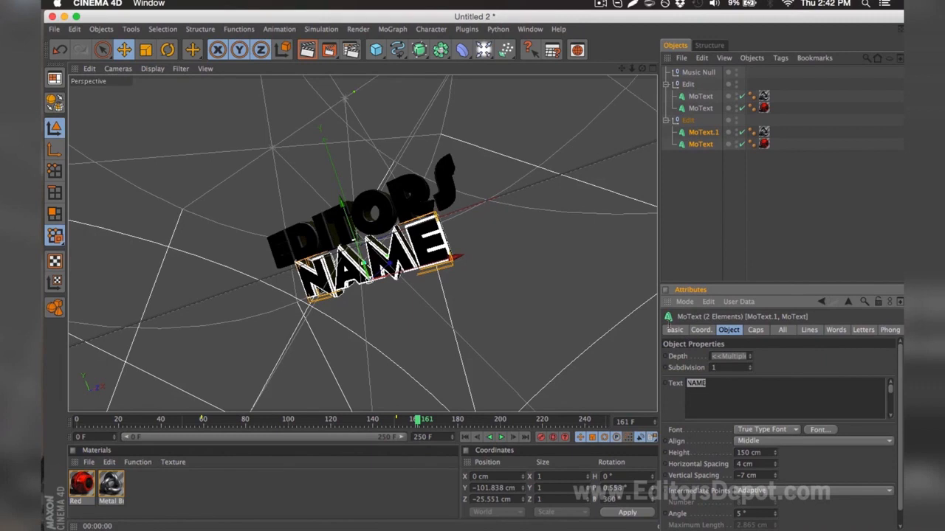
{"action": "type", "text": "DEPOT"}
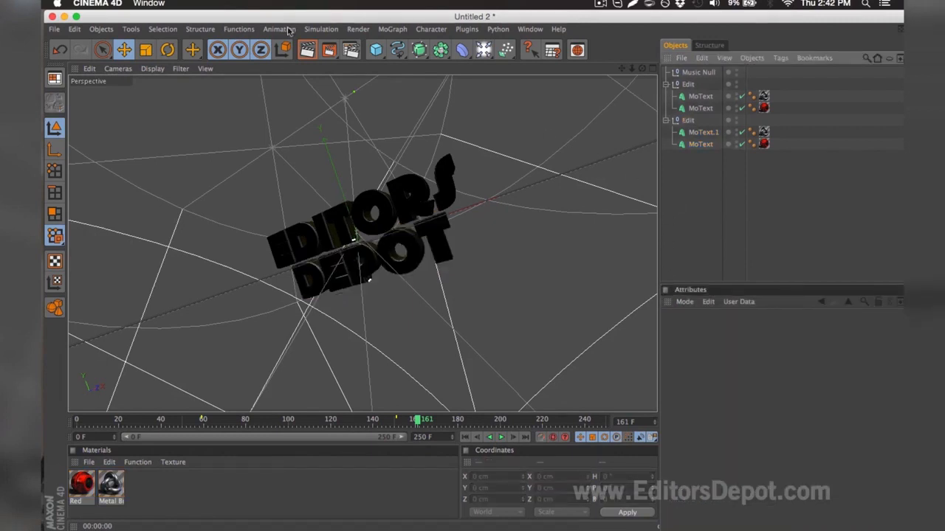
{"action": "left_click", "coordinate": [307, 51]}
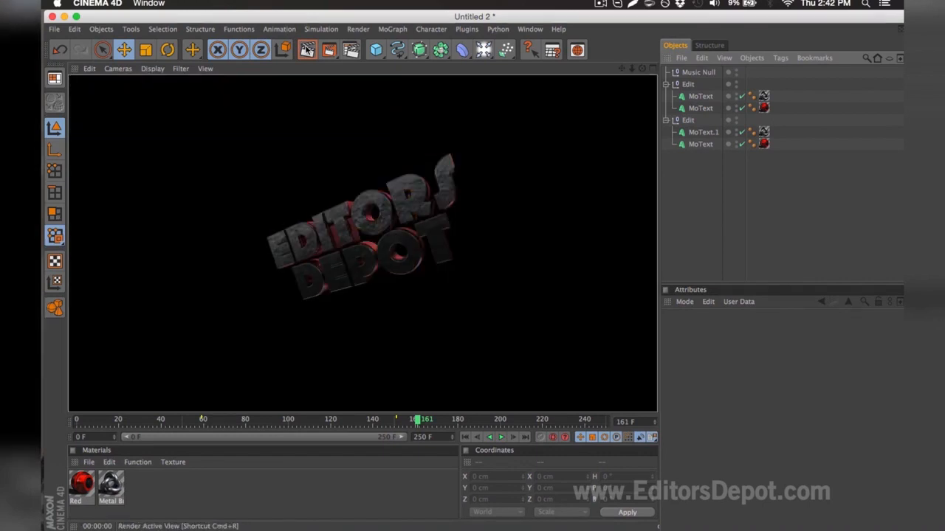
{"action": "mouse_move", "coordinate": [623, 52]}
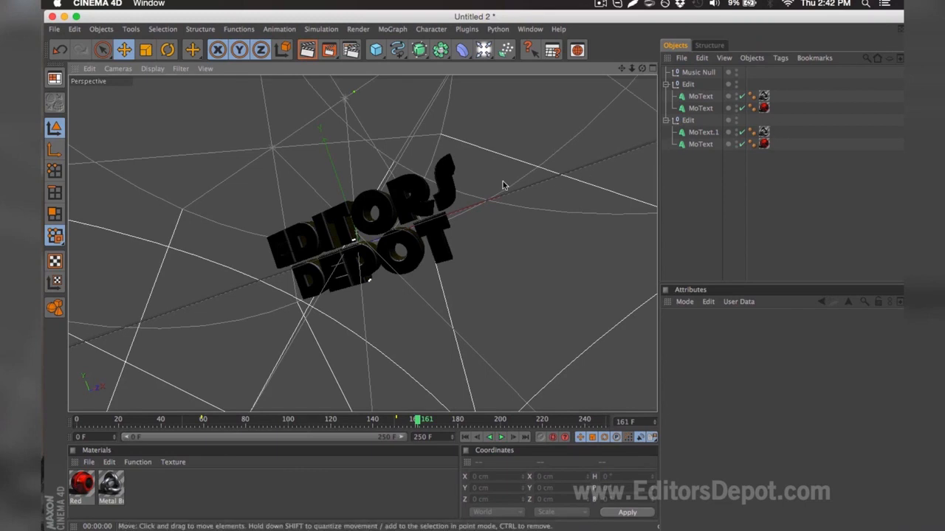
{"action": "mouse_move", "coordinate": [41, 460]}
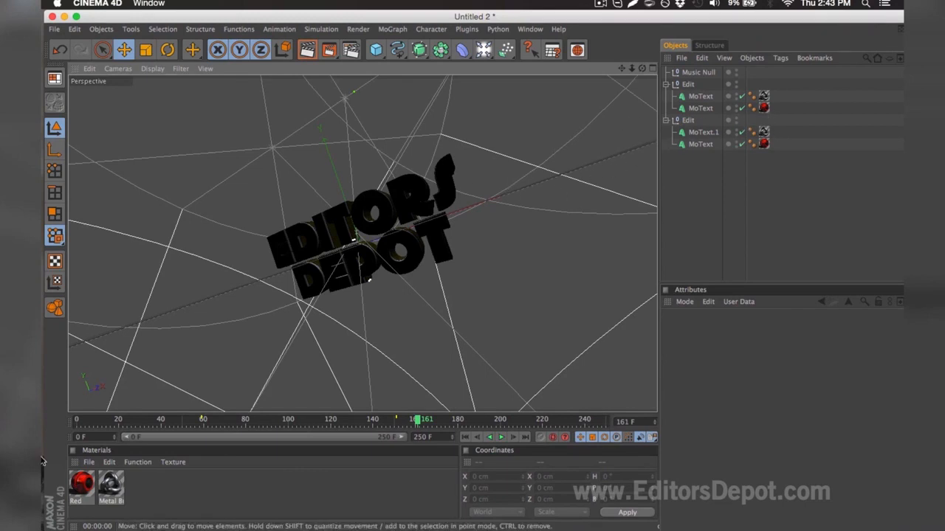
Edit the Red material and shift its colour channel to a magenta-pink shade
{"action": "double_click", "coordinate": [80, 484]}
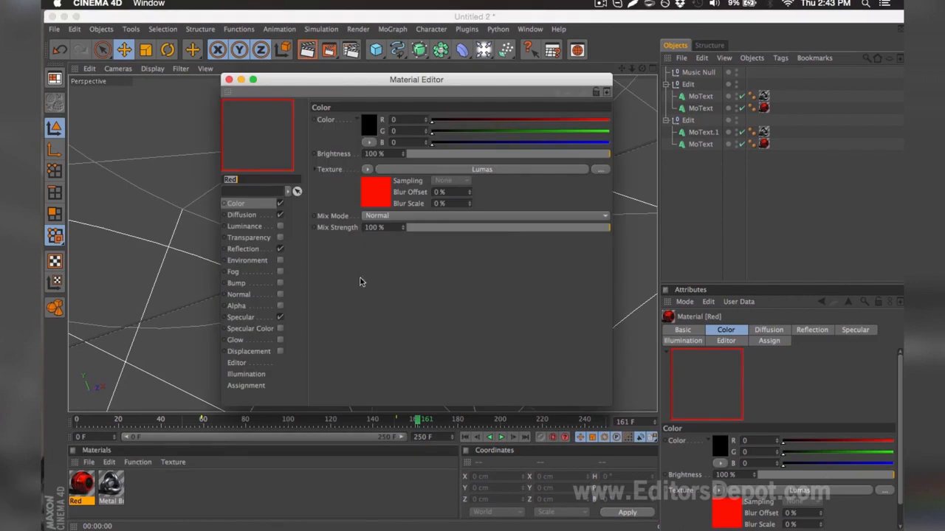
{"action": "left_click_drag", "start_coordinate": [431, 119], "coordinate": [605, 118]}
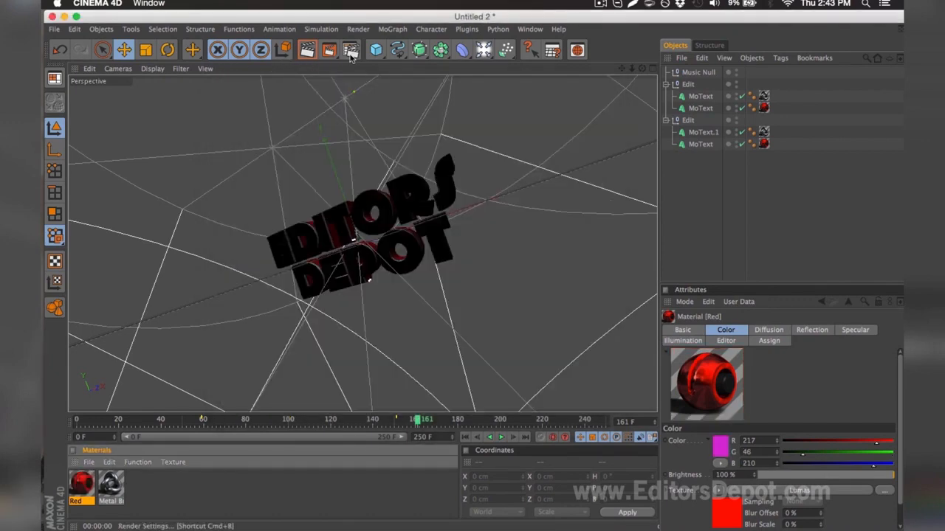
Show the Render Settings Save options for a PNG sequence with alpha at 1920×1080
{"action": "left_click", "coordinate": [351, 50]}
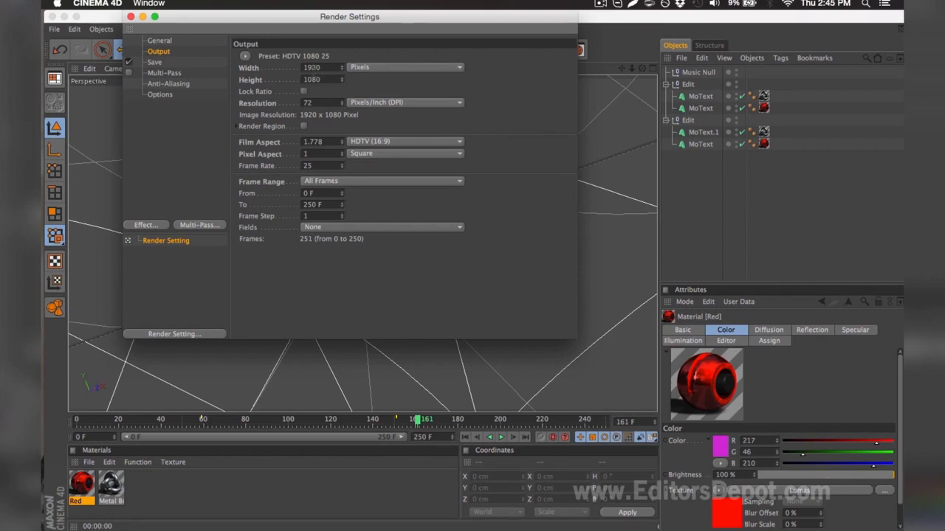
{"action": "left_click", "coordinate": [381, 180]}
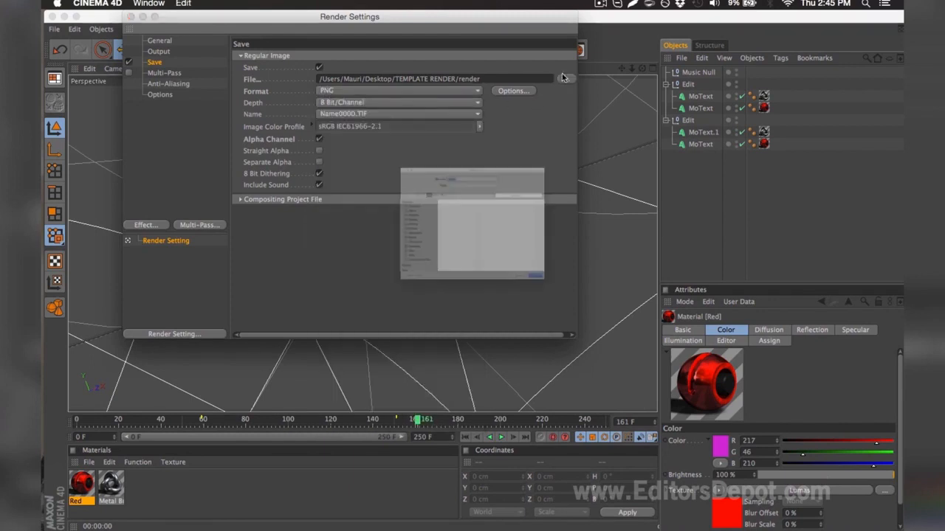
Set the save path to the TEMPLATE RENDER folder and render the full animation to Picture Viewer
{"action": "left_click", "coordinate": [558, 91]}
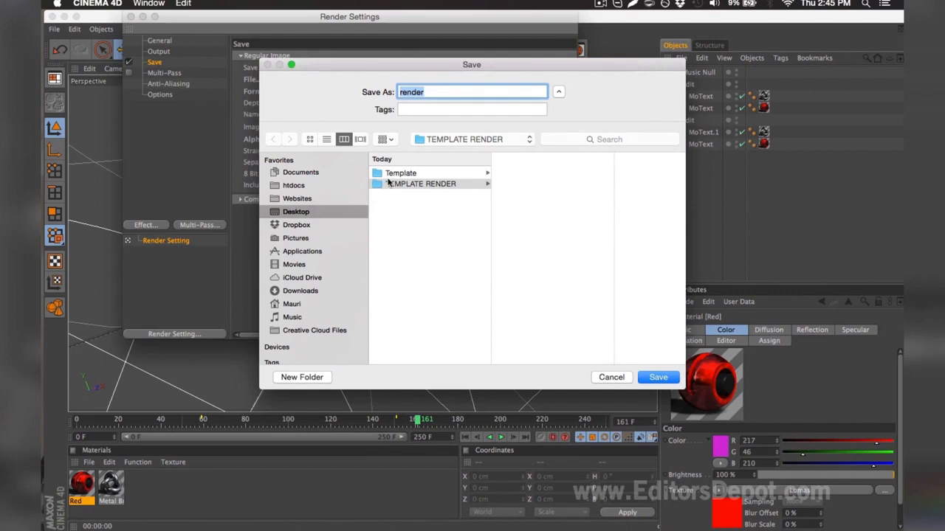
{"action": "mouse_move", "coordinate": [429, 174]}
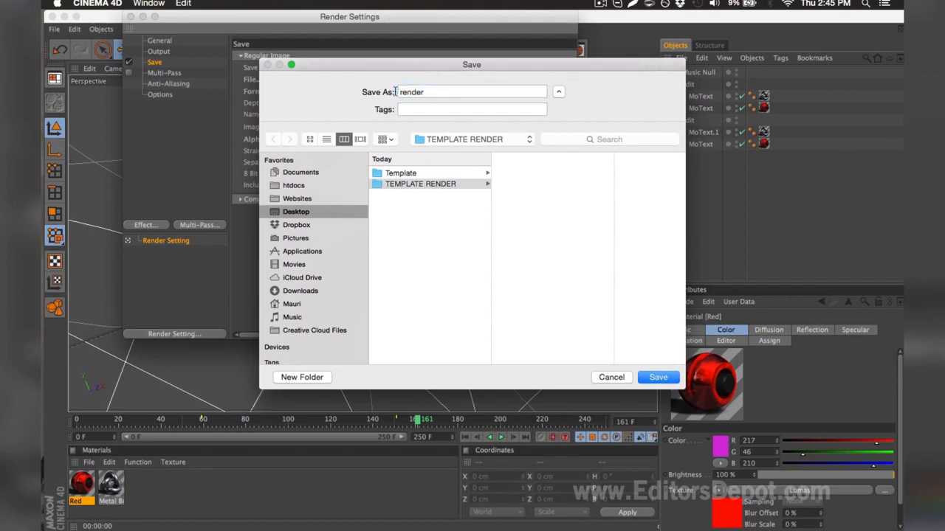
{"action": "left_click", "coordinate": [656, 378]}
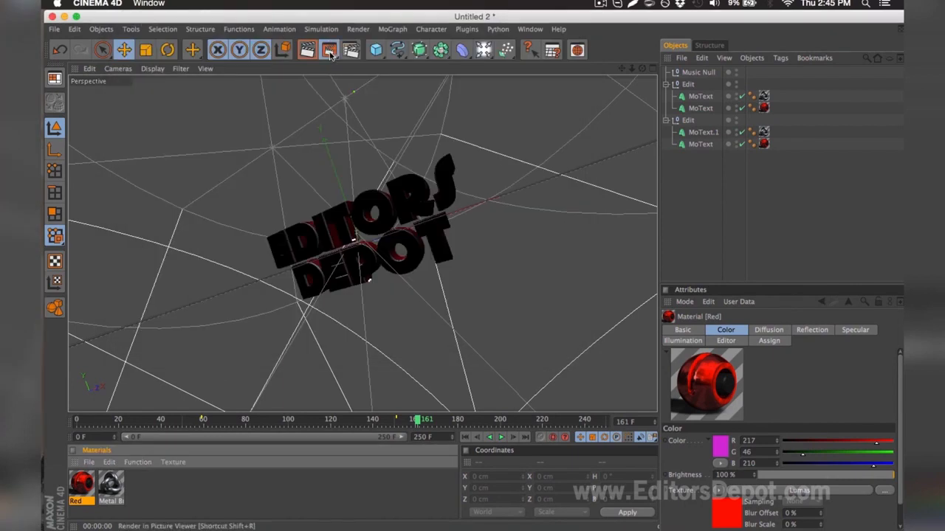
{"action": "left_click", "coordinate": [329, 50]}
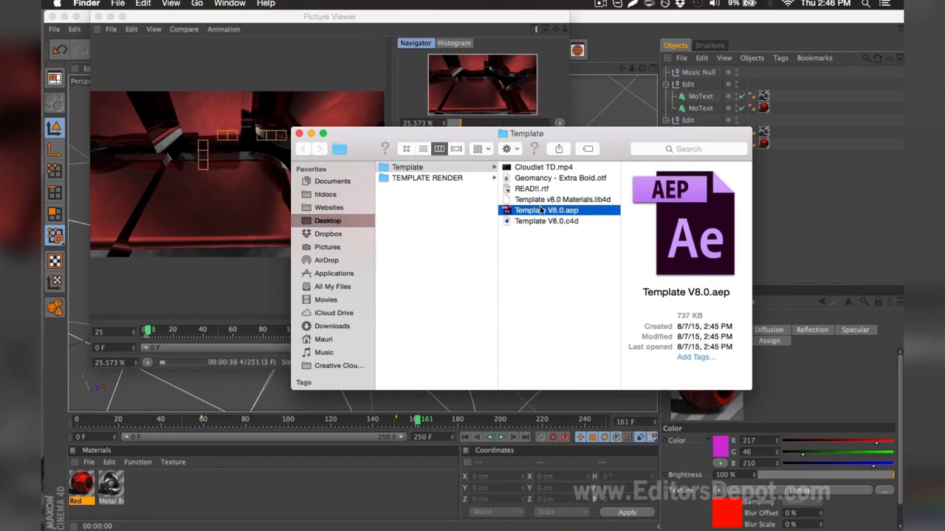
Open Template V8.0.aep in After Effects, accepting the version conversion and missing-files warnings
{"action": "double_click", "coordinate": [547, 210]}
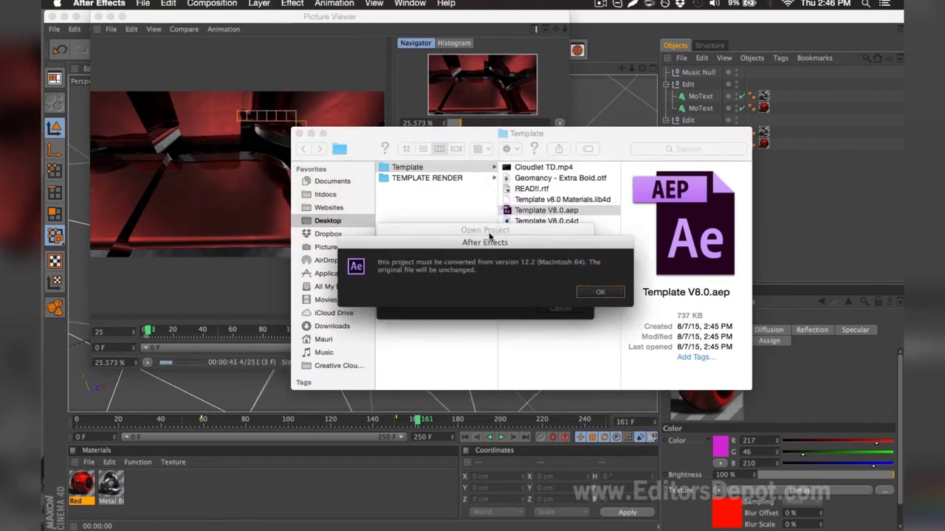
{"action": "left_click", "coordinate": [600, 292]}
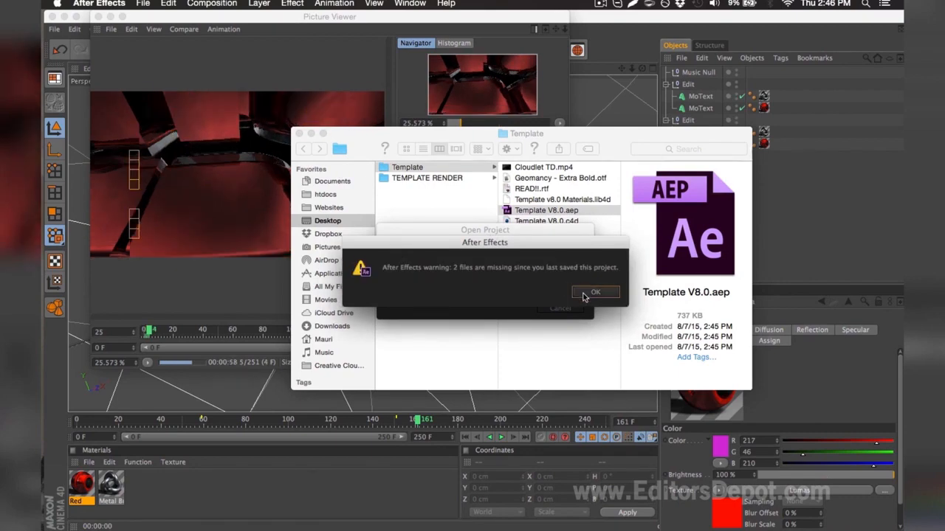
{"action": "left_click", "coordinate": [595, 292]}
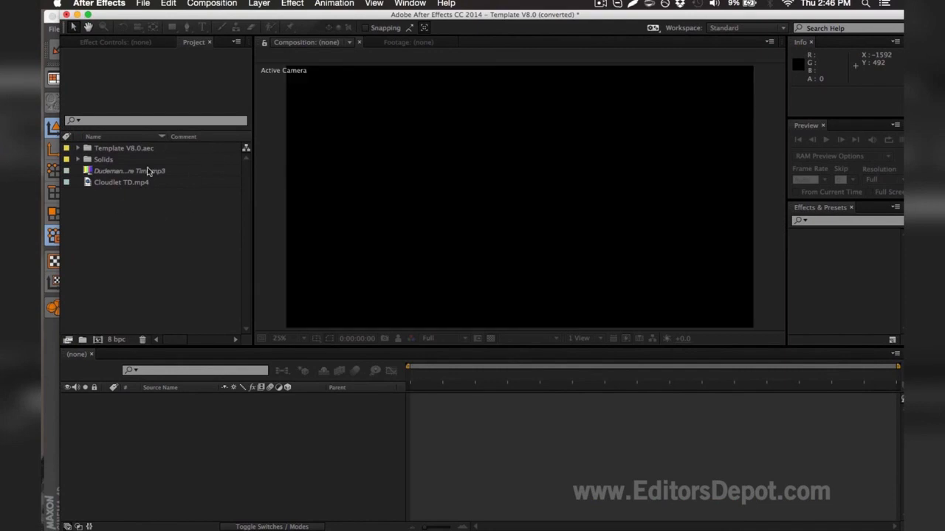
Open the Template V8.0 comp, browse Desktop > Template for replacement audio, then cancel without replacing
{"action": "double_click", "coordinate": [124, 148]}
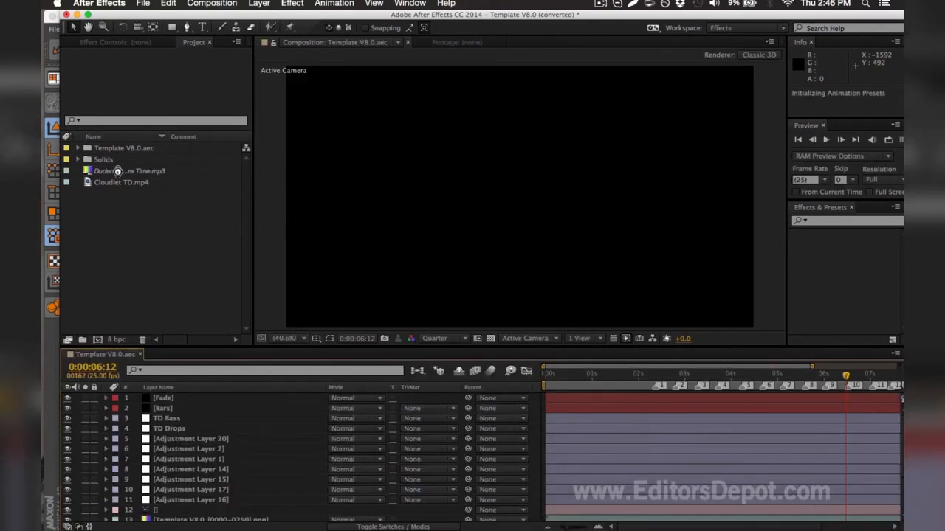
{"action": "left_click", "coordinate": [124, 171]}
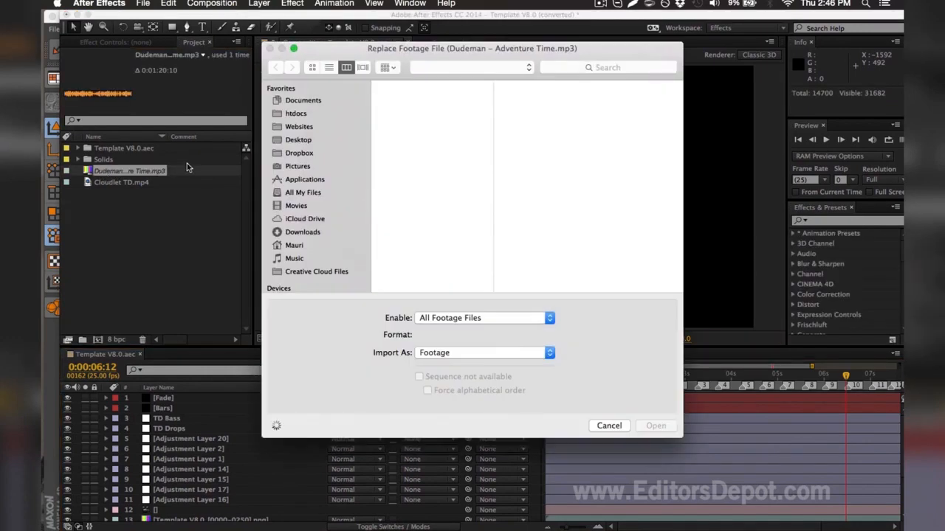
{"action": "left_click", "coordinate": [298, 139]}
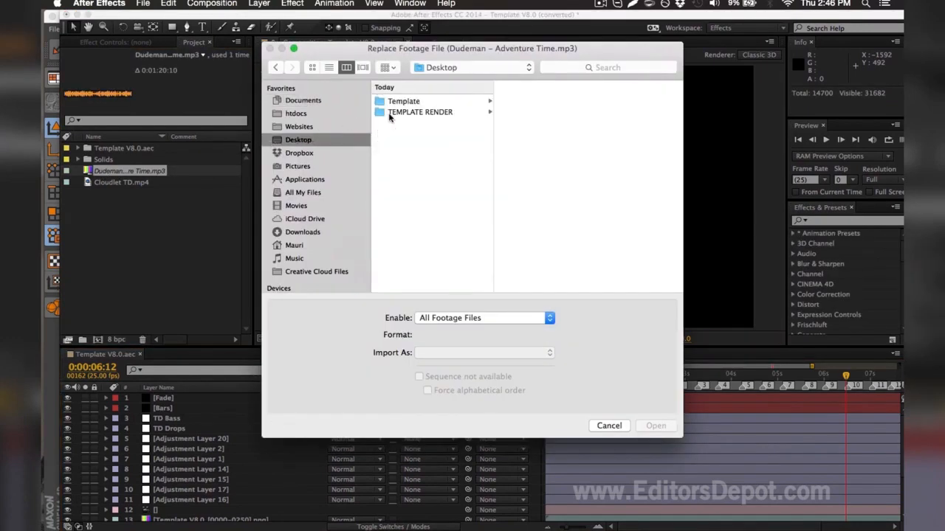
{"action": "left_click", "coordinate": [405, 100]}
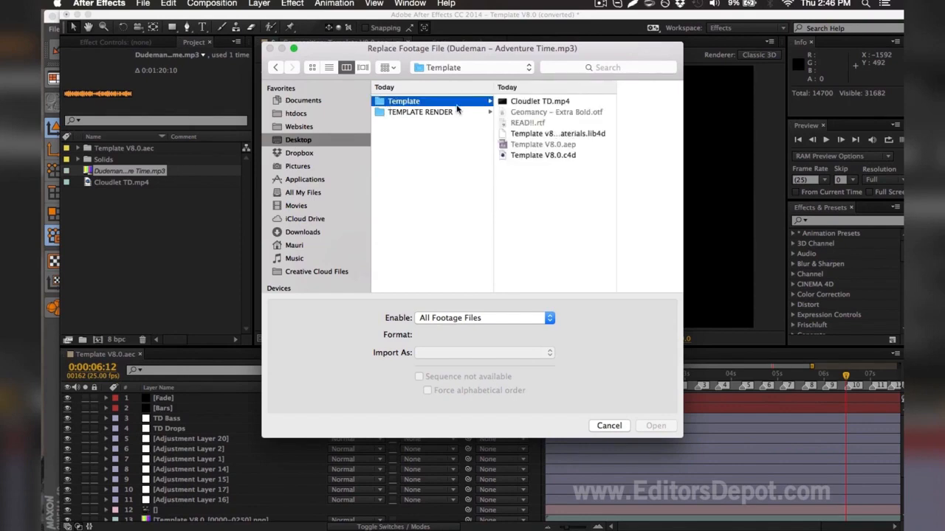
{"action": "mouse_move", "coordinate": [510, 109]}
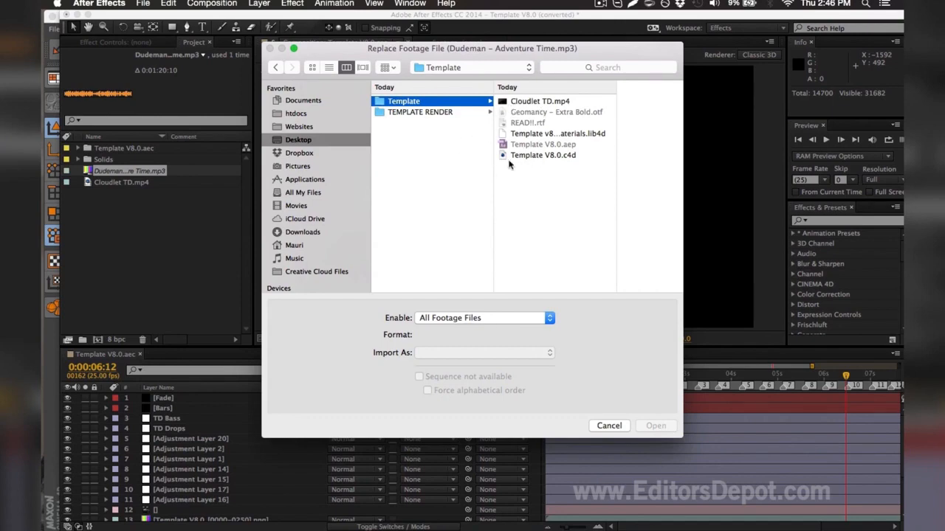
{"action": "mouse_move", "coordinate": [466, 116]}
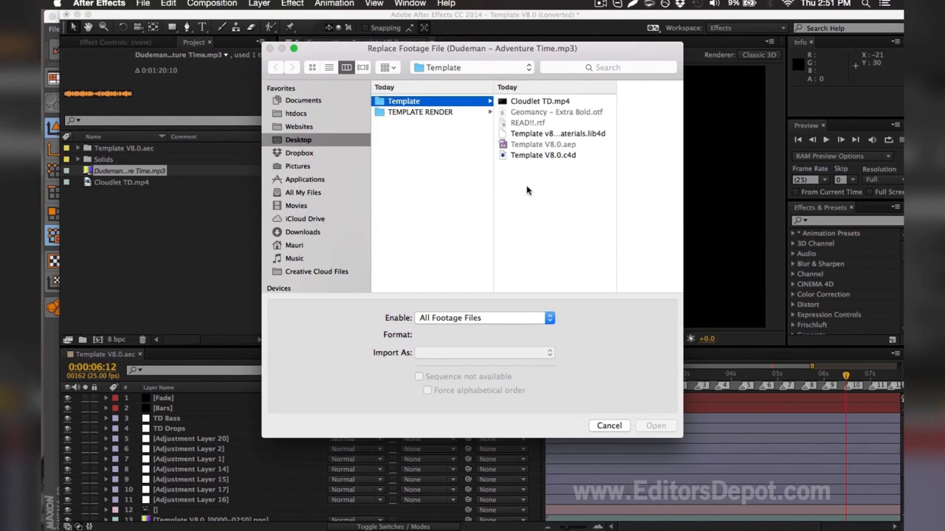
{"action": "left_click", "coordinate": [609, 426]}
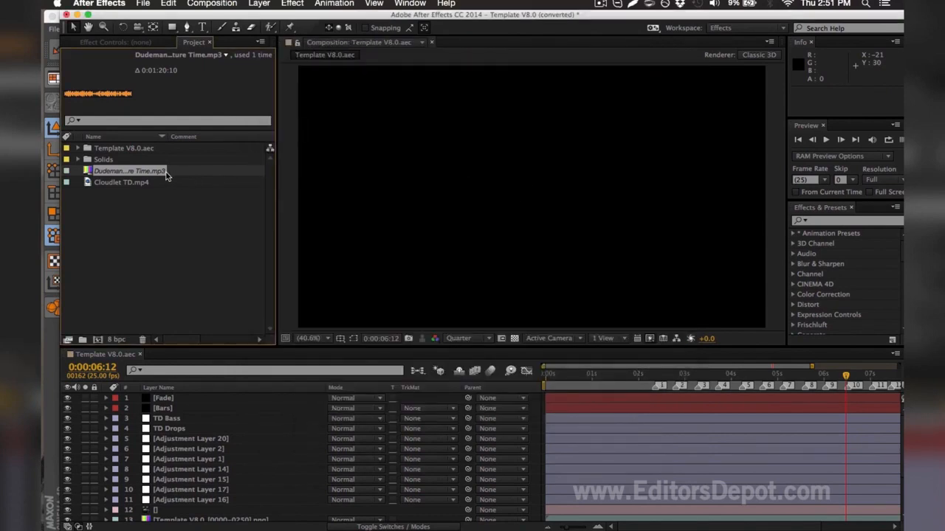
Rename the mp3 footage item for the 4:38 track and expand the Template V8.0 folder's PNG sequence
{"action": "right_click", "coordinate": [129, 171]}
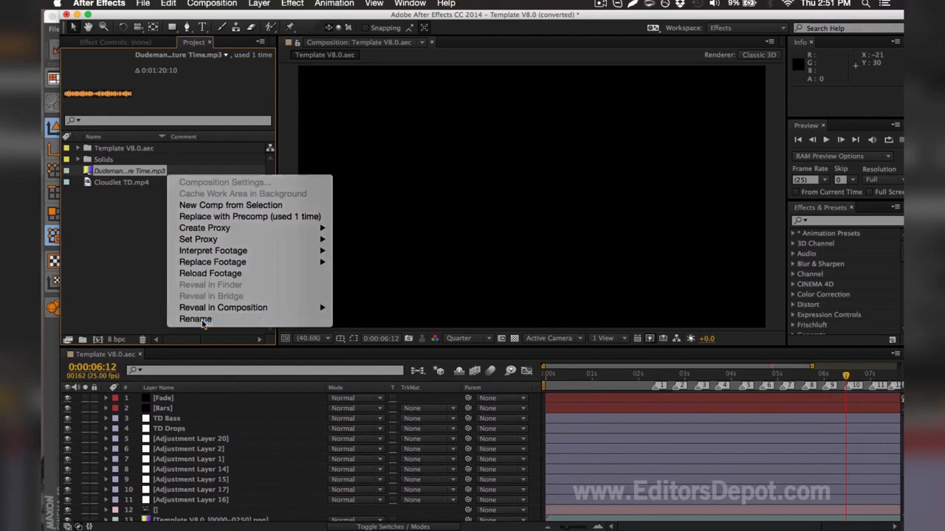
{"action": "left_click", "coordinate": [195, 319]}
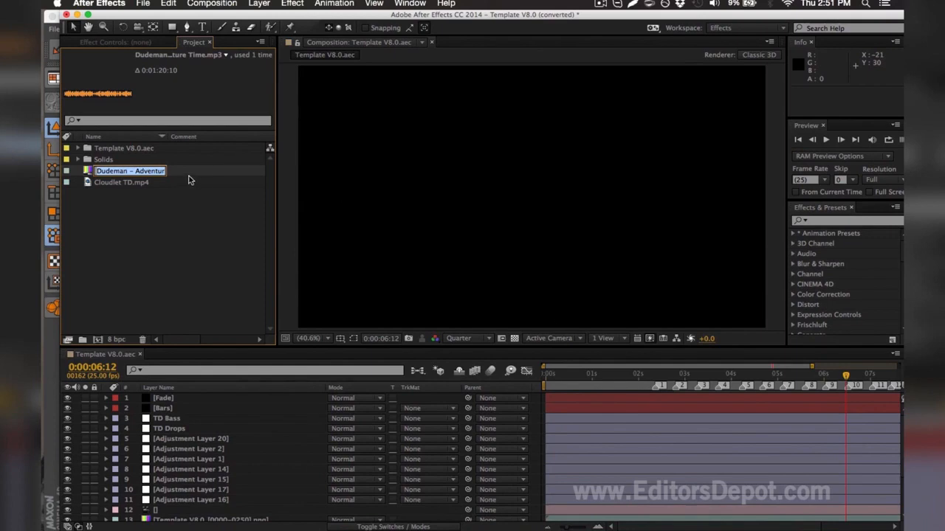
{"action": "left_click", "coordinate": [192, 220]}
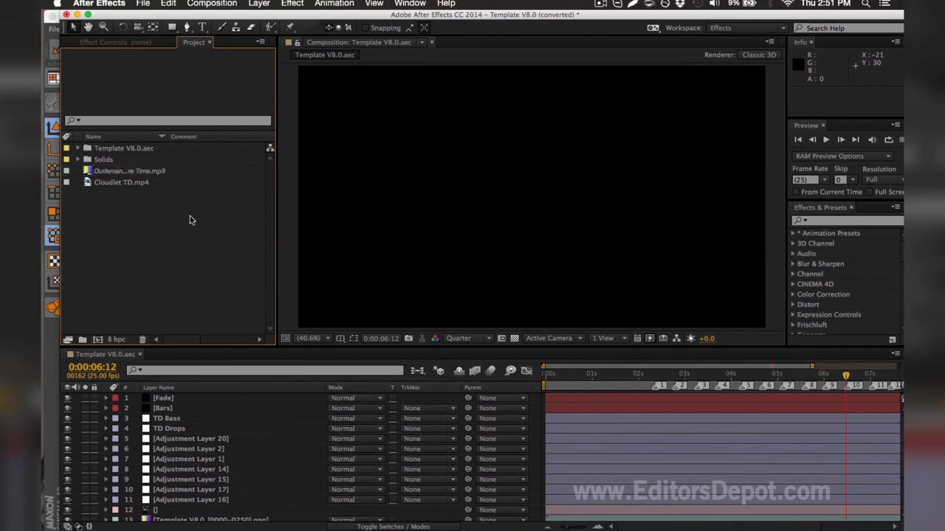
{"action": "mouse_move", "coordinate": [160, 216]}
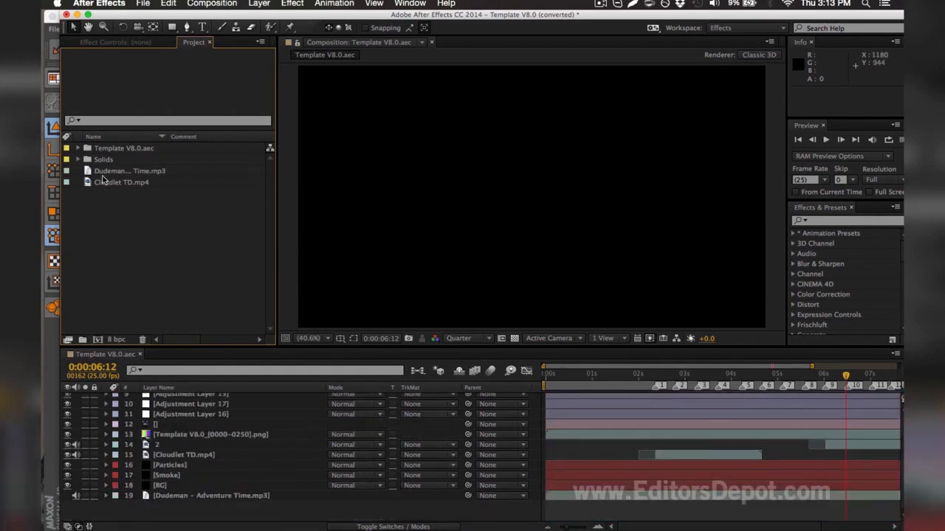
{"action": "left_click", "coordinate": [130, 171]}
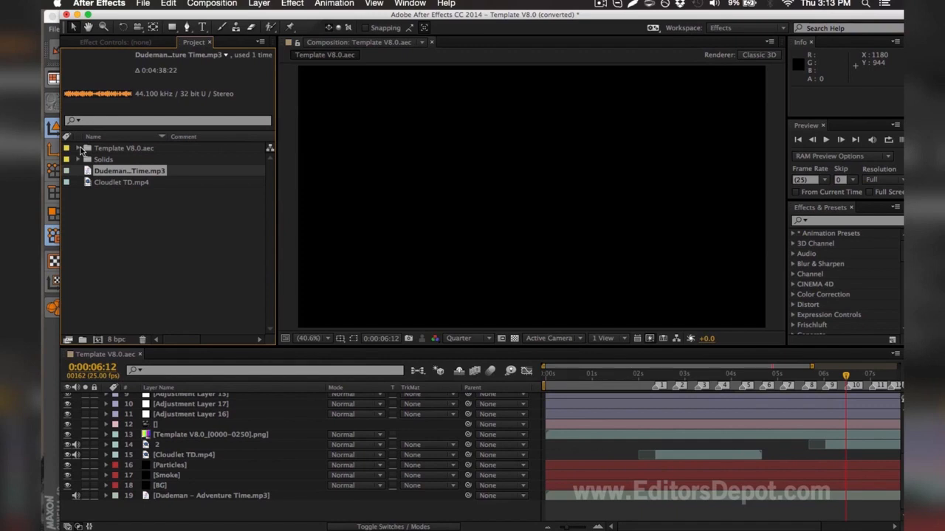
{"action": "left_click", "coordinate": [77, 147]}
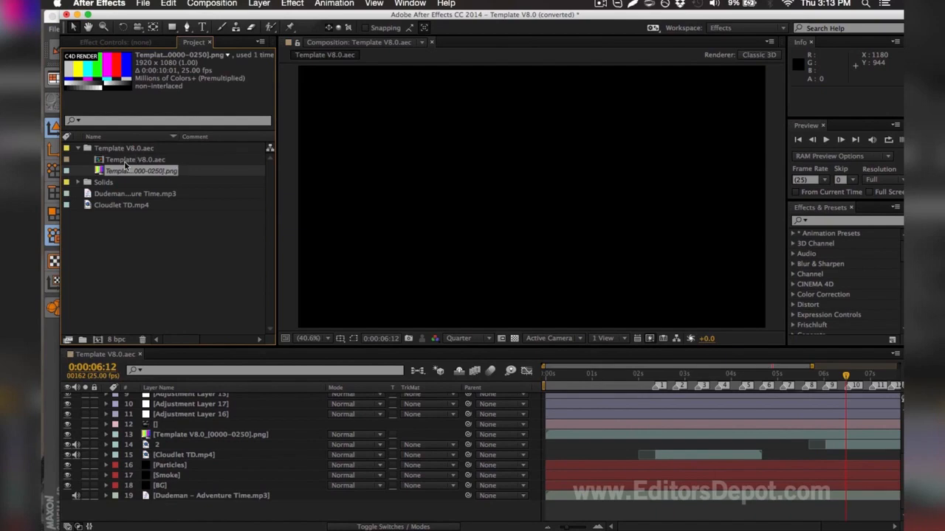
{"action": "mouse_move", "coordinate": [126, 170]}
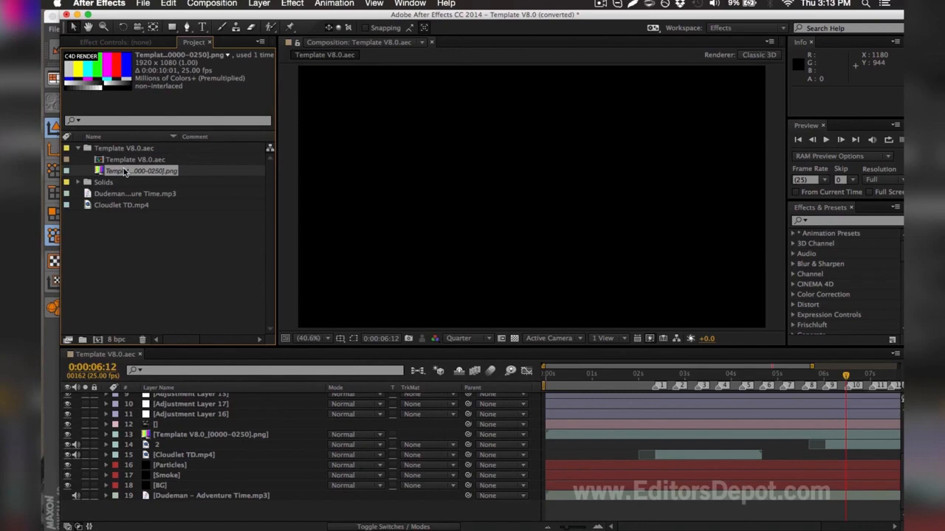
Replace the placeholder PNG footage with render0000–0250 from TEMPLATE RENDER as a PNG sequence
{"action": "double_click", "coordinate": [142, 171]}
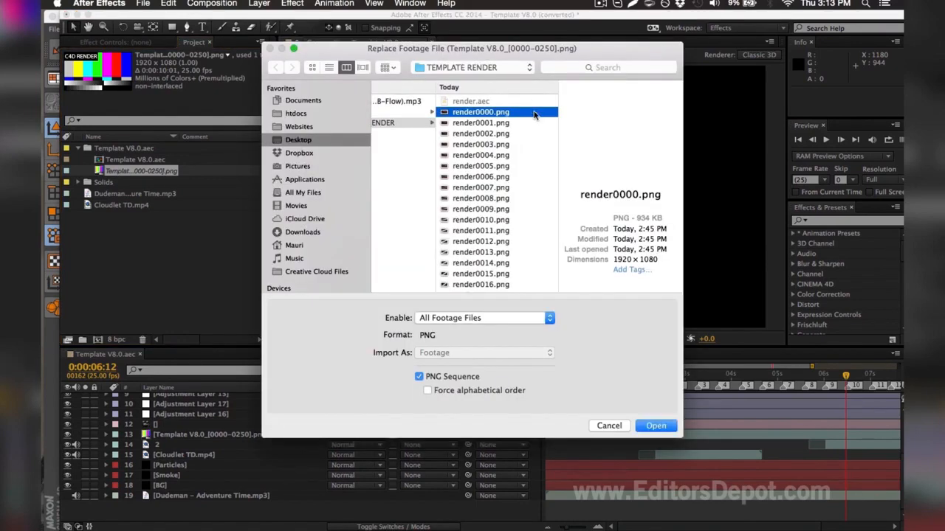
{"action": "scroll", "scroll_direction": "down", "scroll_amount": 3}
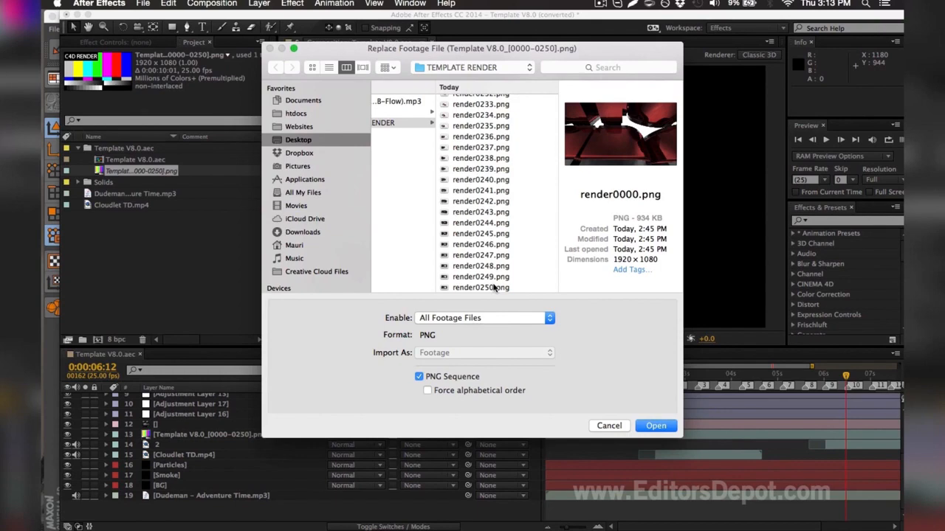
{"action": "left_click", "coordinate": [419, 376]}
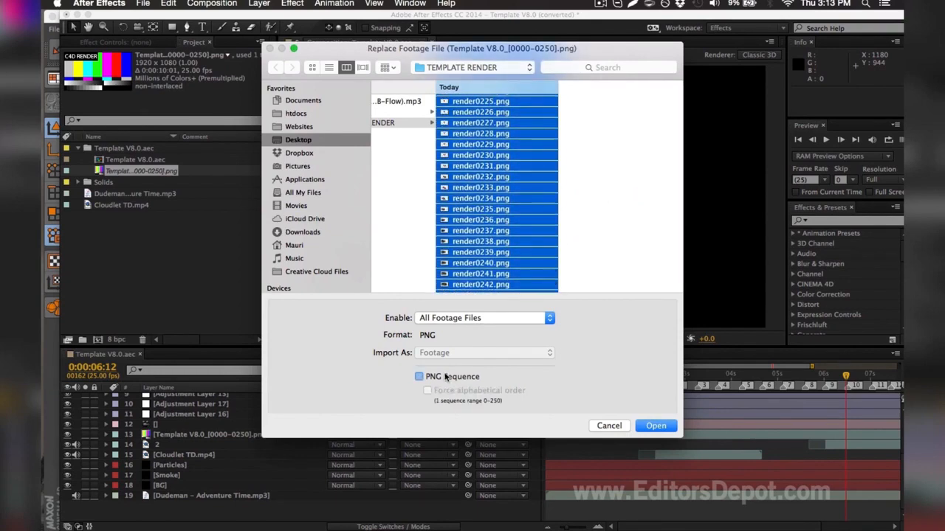
{"action": "left_click", "coordinate": [419, 376]}
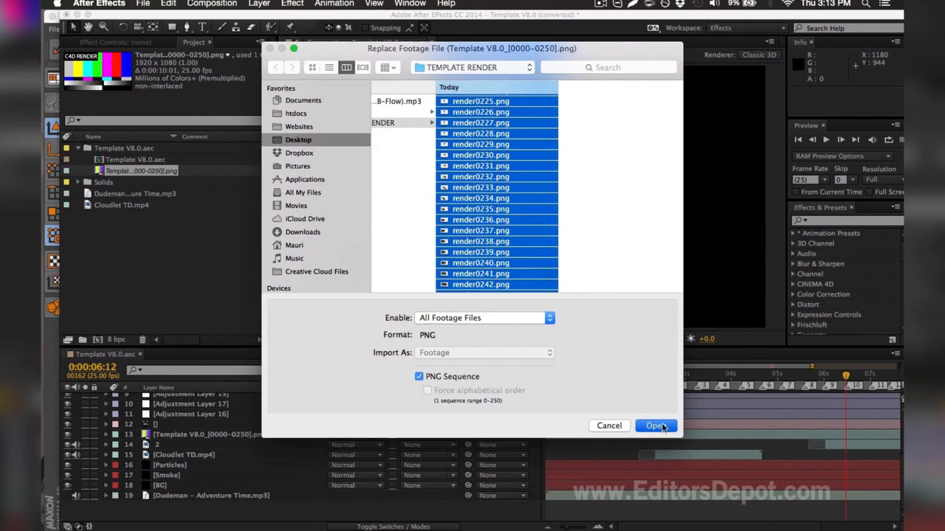
{"action": "left_click", "coordinate": [655, 425]}
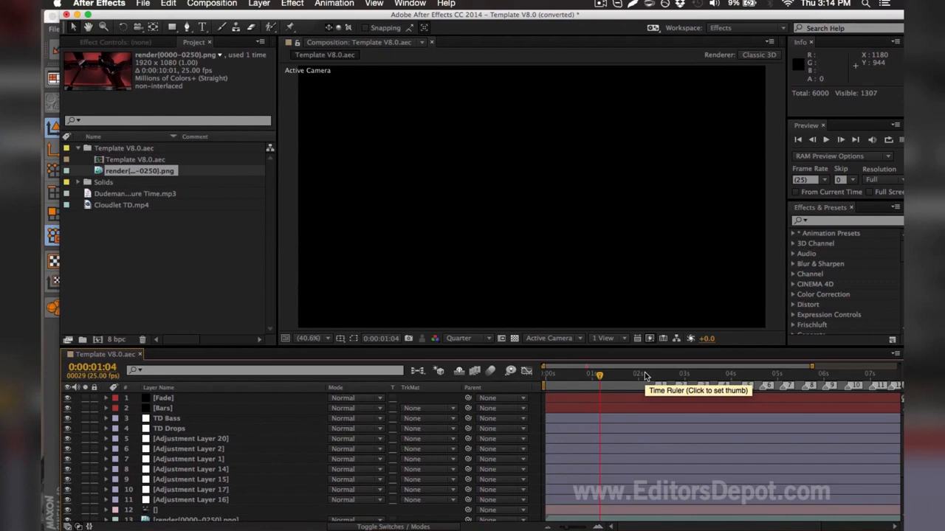
{"action": "left_click", "coordinate": [643, 375]}
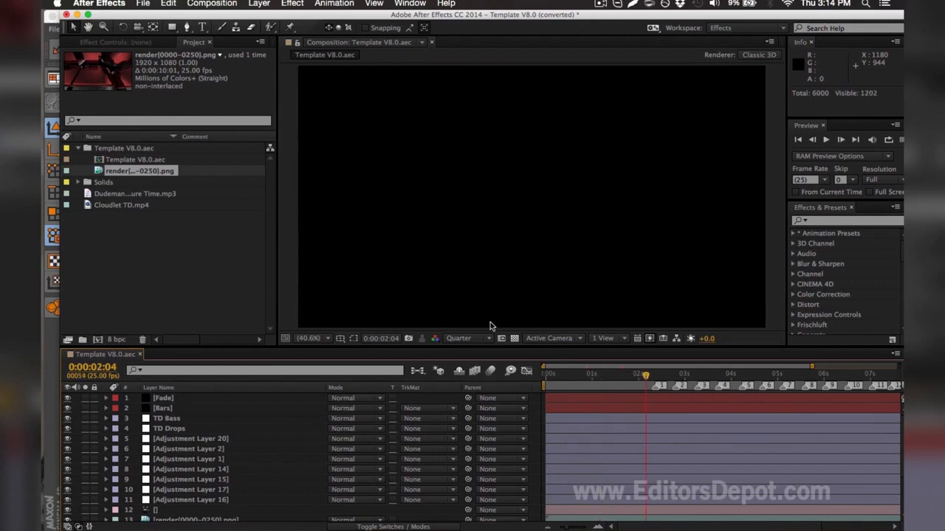
{"action": "mouse_move", "coordinate": [286, 436]}
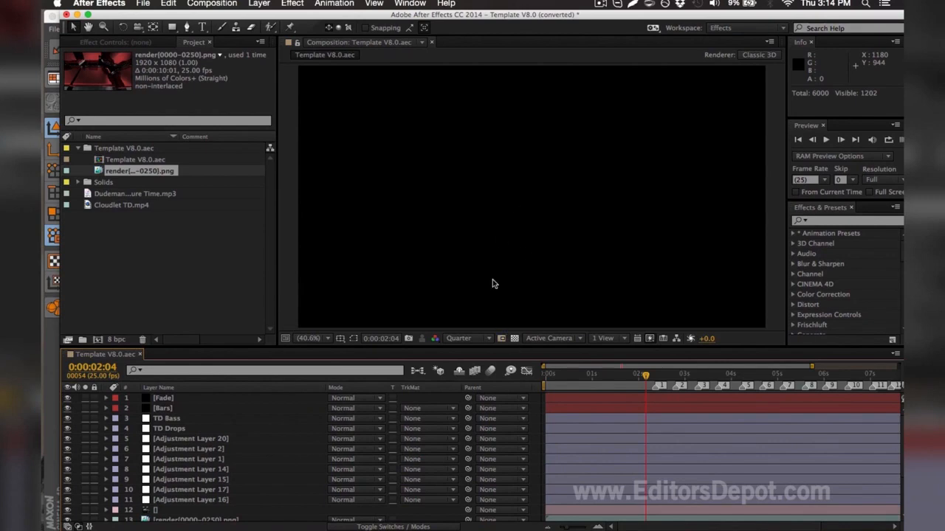
{"action": "mouse_move", "coordinate": [322, 269]}
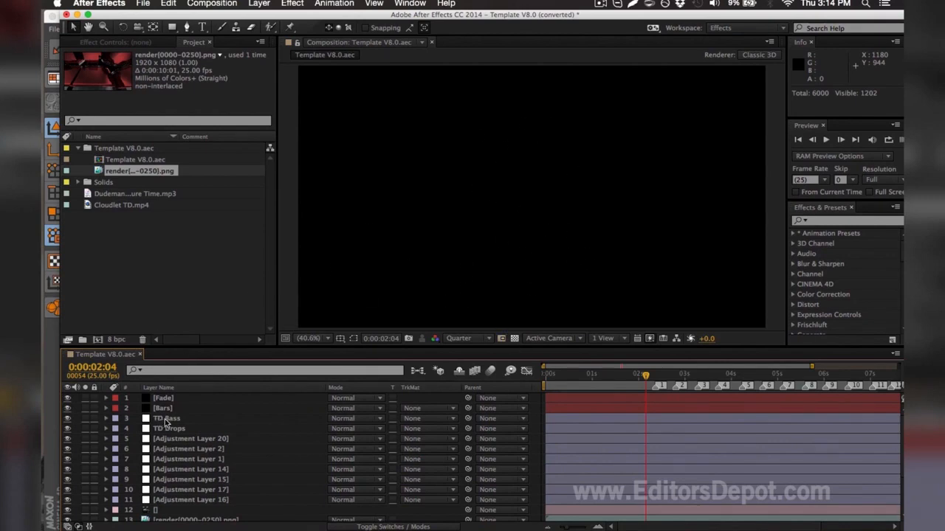
{"action": "left_click", "coordinate": [170, 419]}
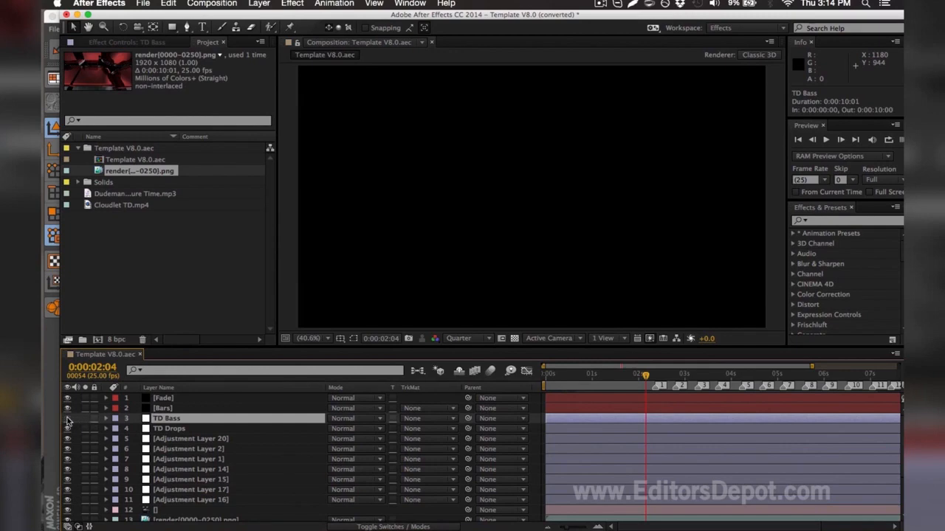
{"action": "left_click", "coordinate": [190, 499]}
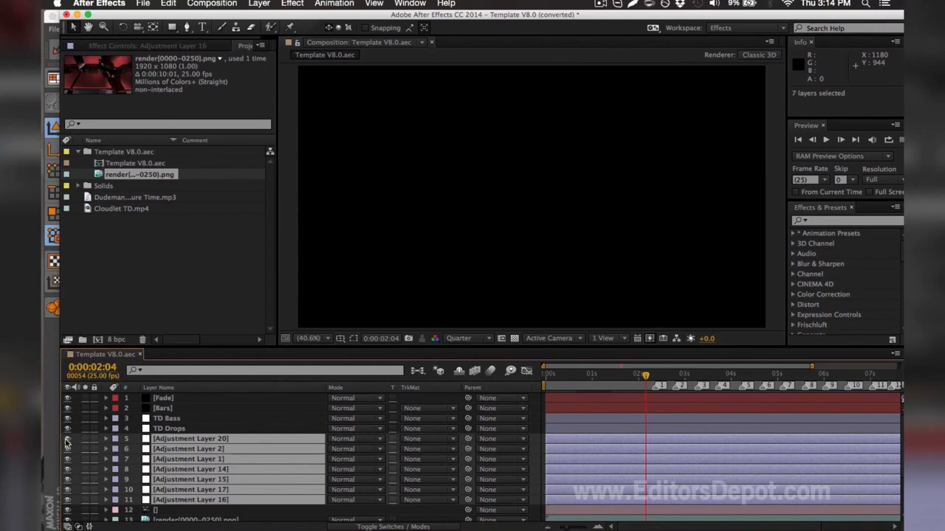
Preview the EDITORS DEPOT title in the comp, select Adjustment Layer 17, and go to the Composition menu for Media Encoder queueing
{"action": "left_click", "coordinate": [67, 438]}
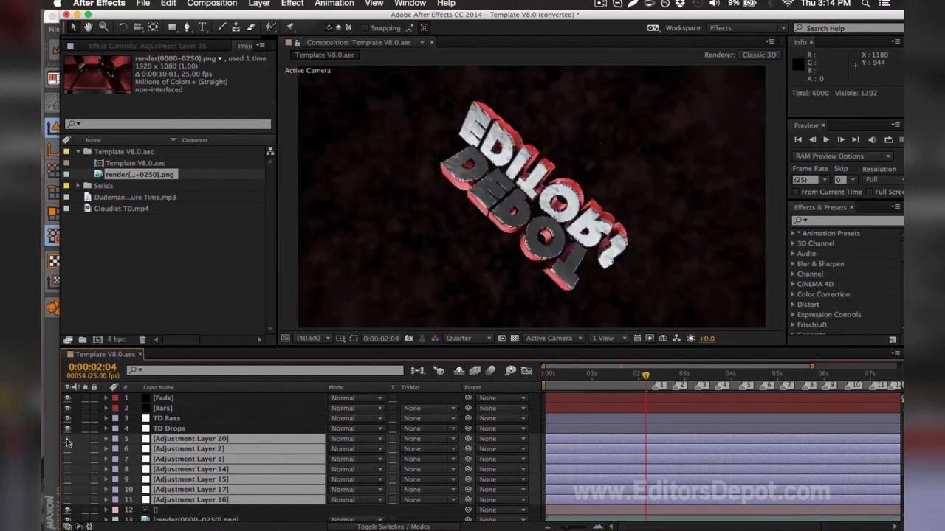
{"action": "mouse_move", "coordinate": [515, 296]}
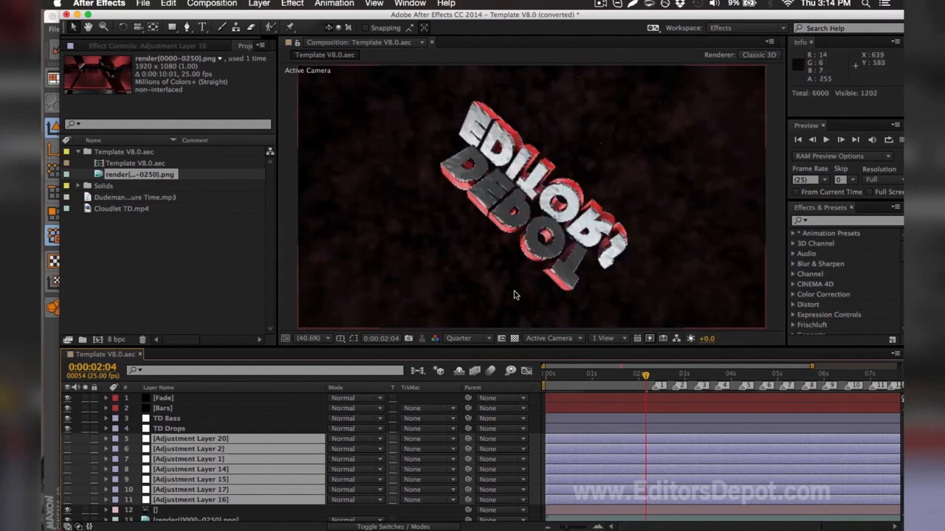
{"action": "mouse_move", "coordinate": [239, 387]}
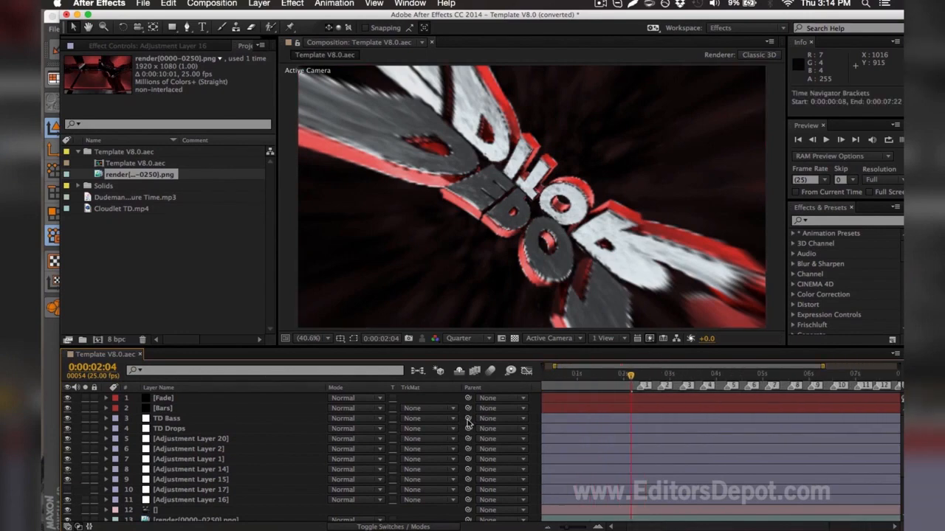
{"action": "left_click", "coordinate": [190, 490]}
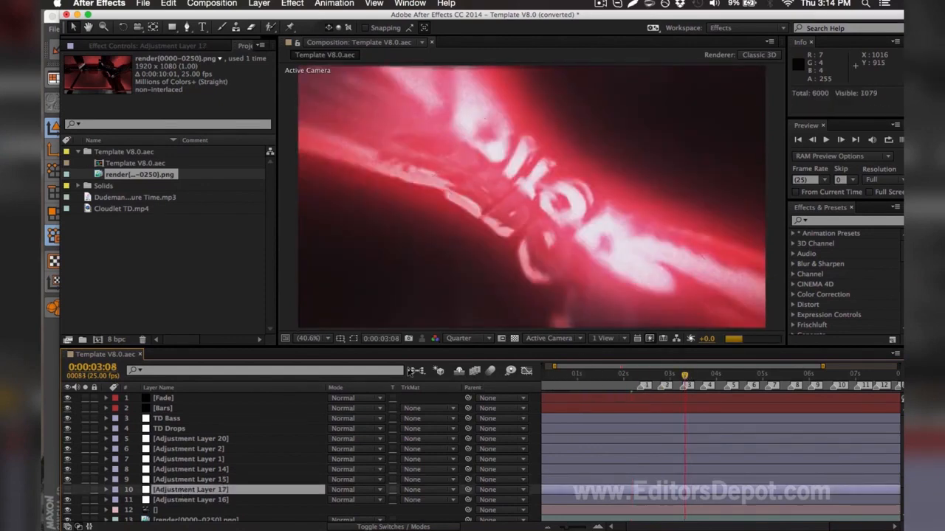
{"action": "mouse_move", "coordinate": [410, 372]}
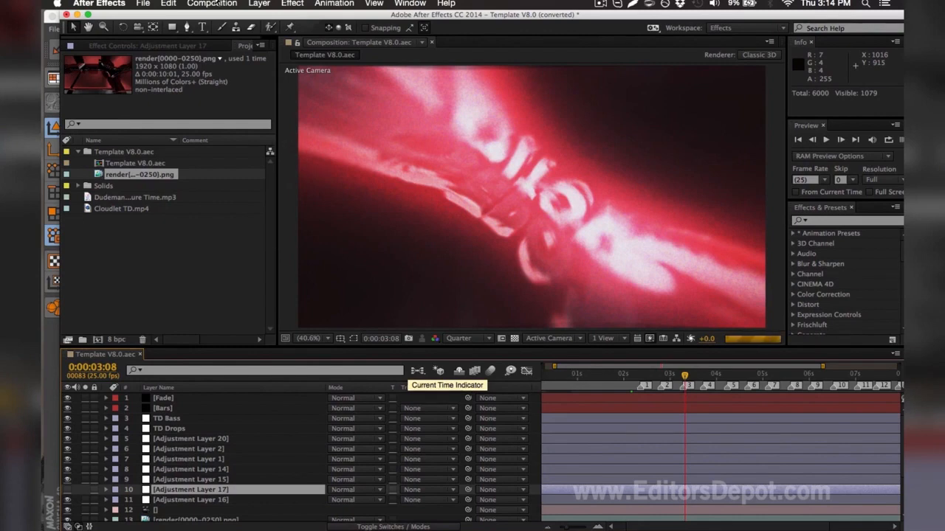
{"action": "left_click", "coordinate": [213, 4]}
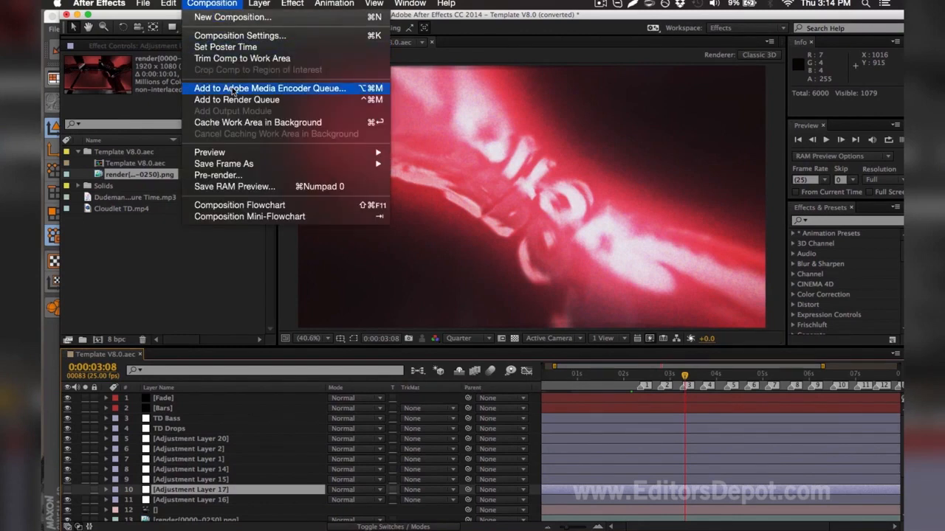